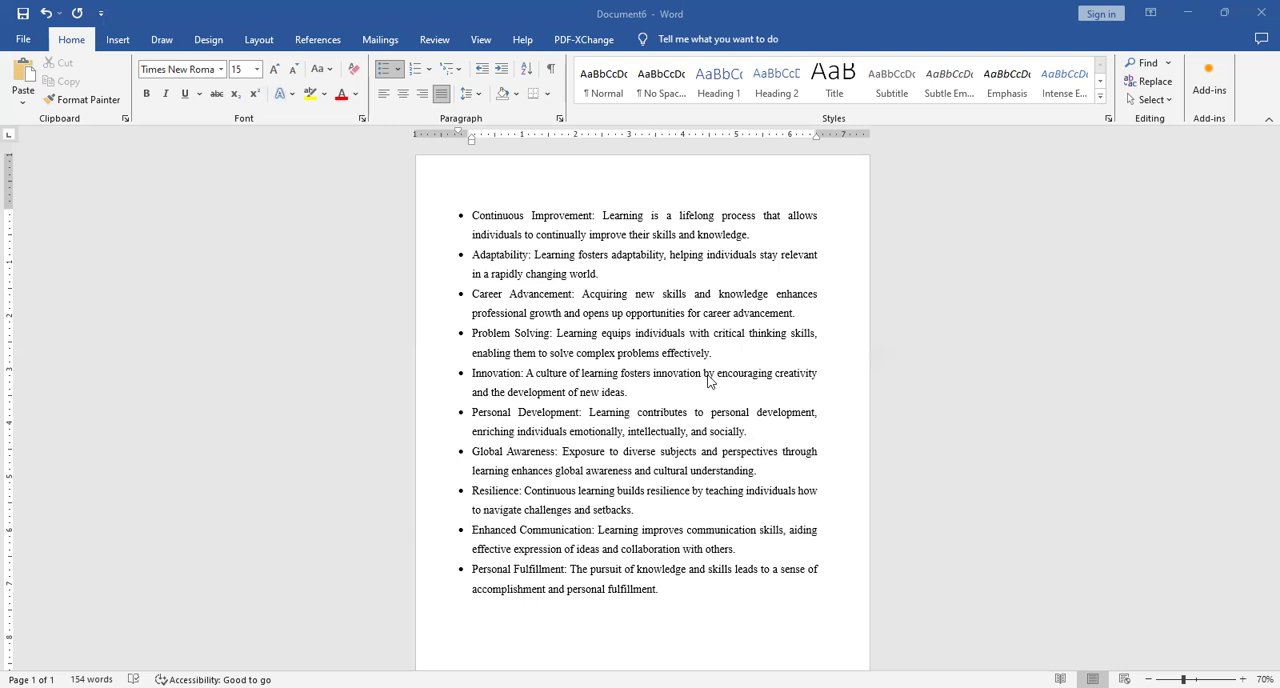
mouse_move(258, 44)
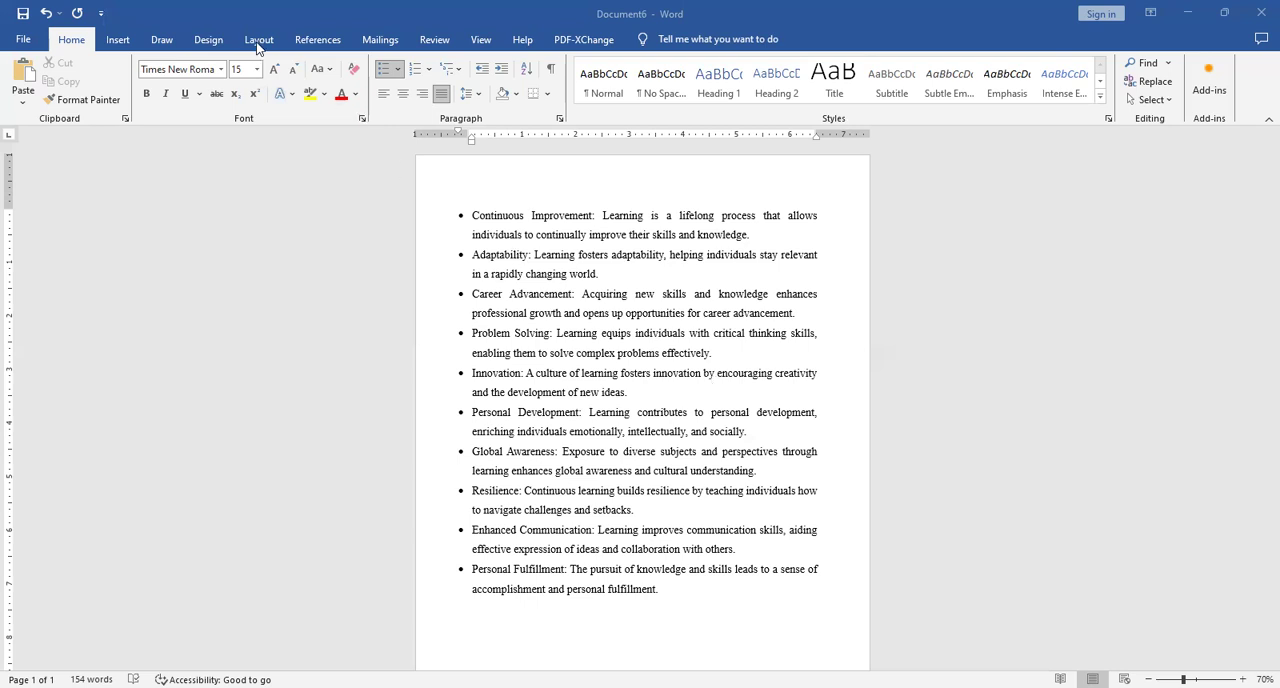
Show the Layout ribbon with the Page Setup controls for the bulleted document
click(258, 40)
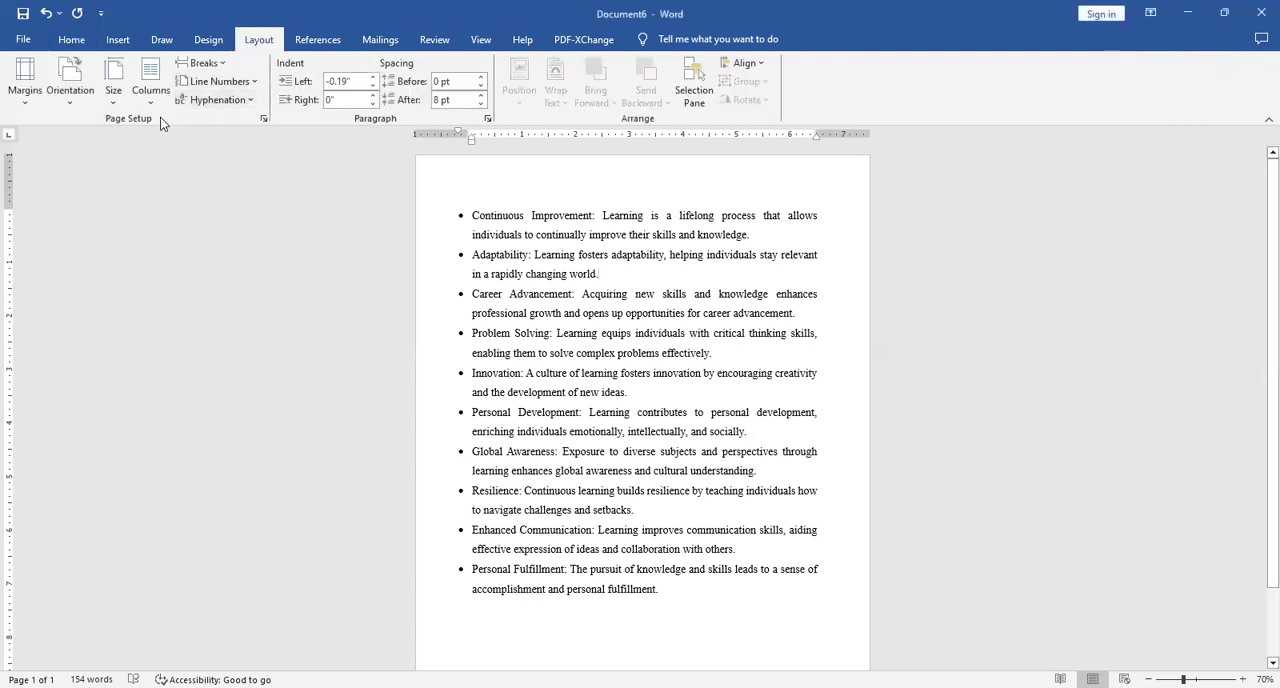
mouse_move(124, 132)
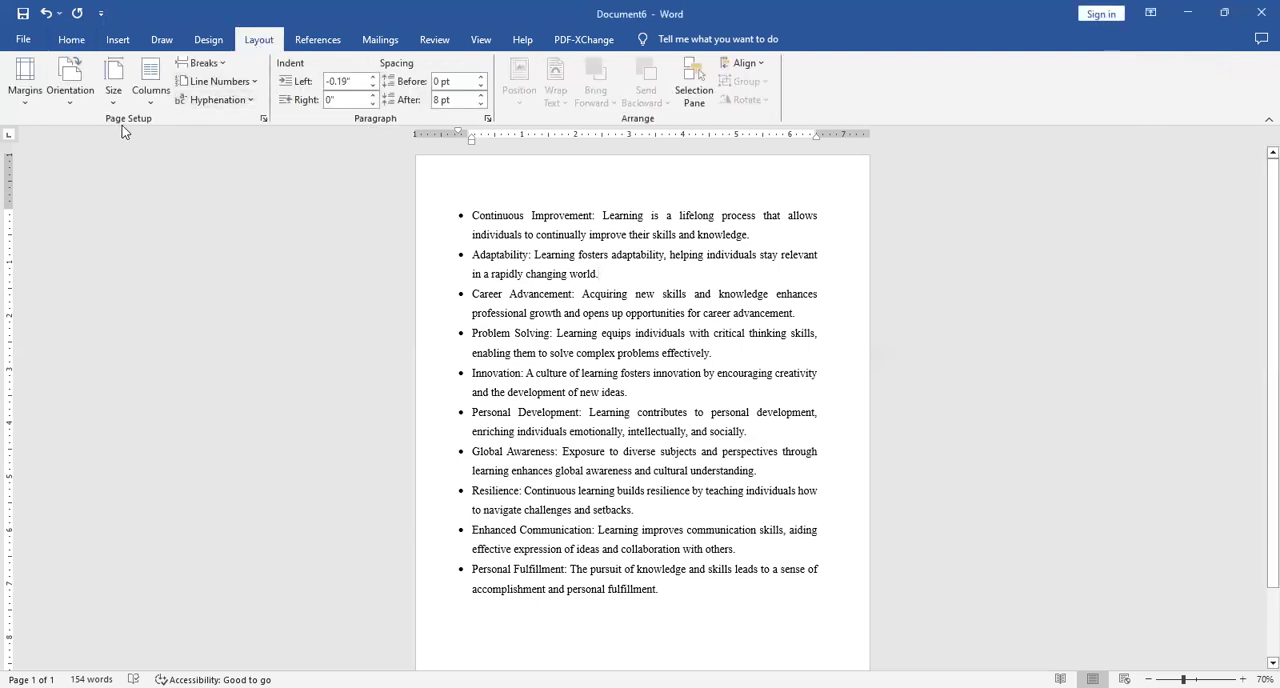
mouse_move(70, 80)
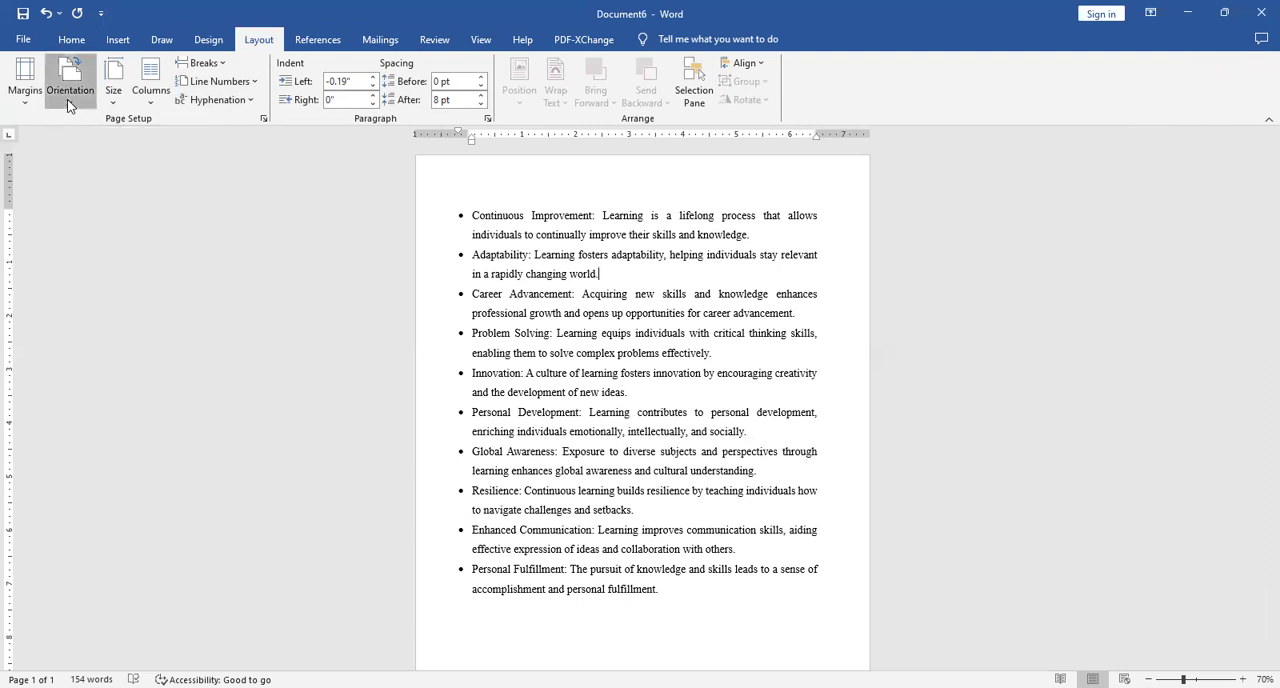
Switch the page orientation to Landscape, letting the list spill onto a second page
click(70, 84)
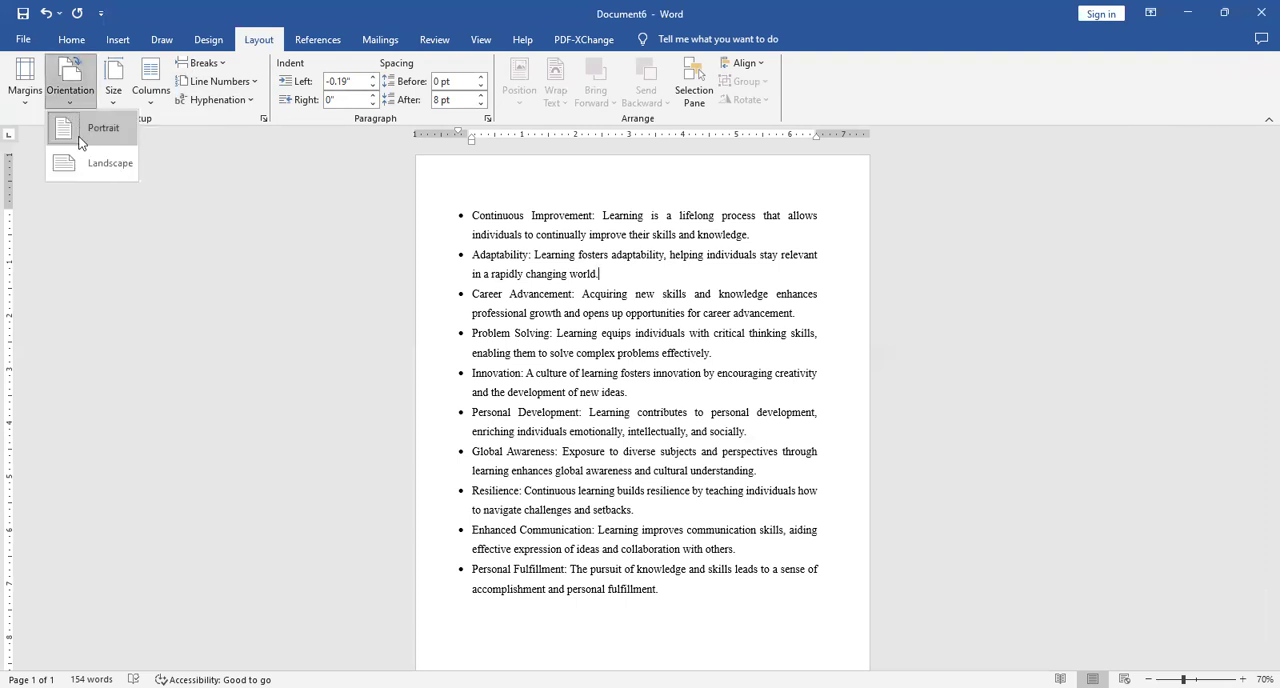
mouse_move(108, 164)
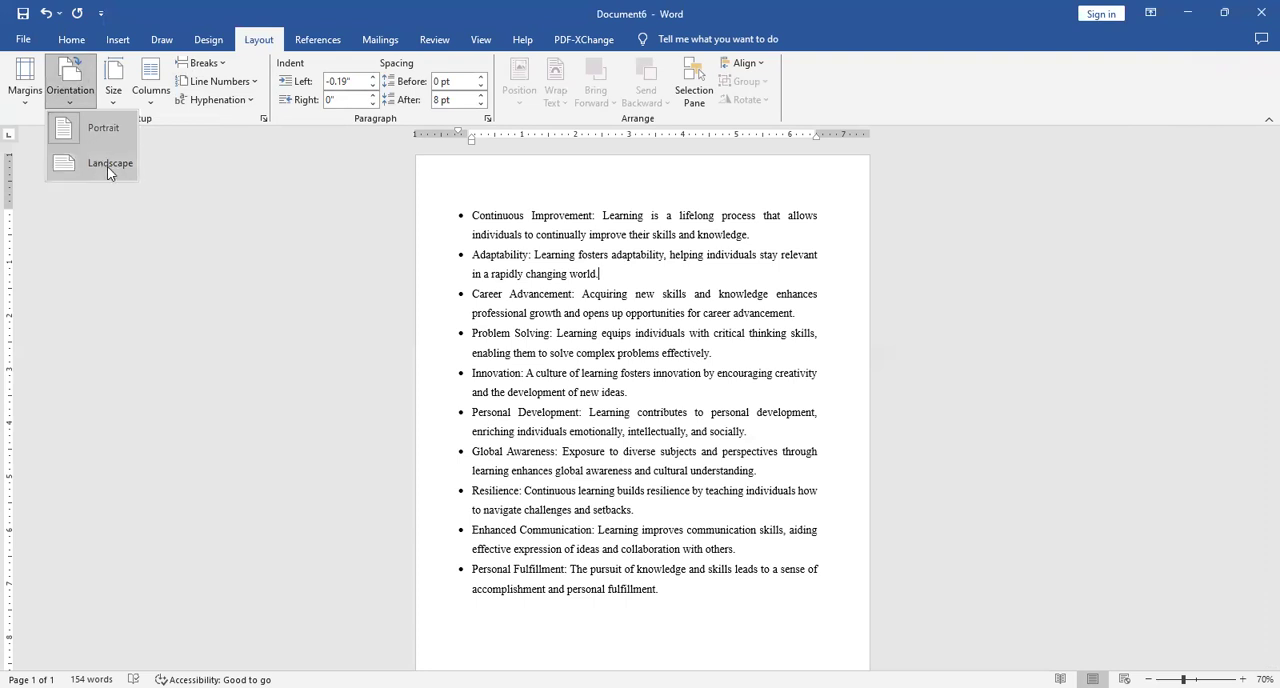
mouse_move(104, 128)
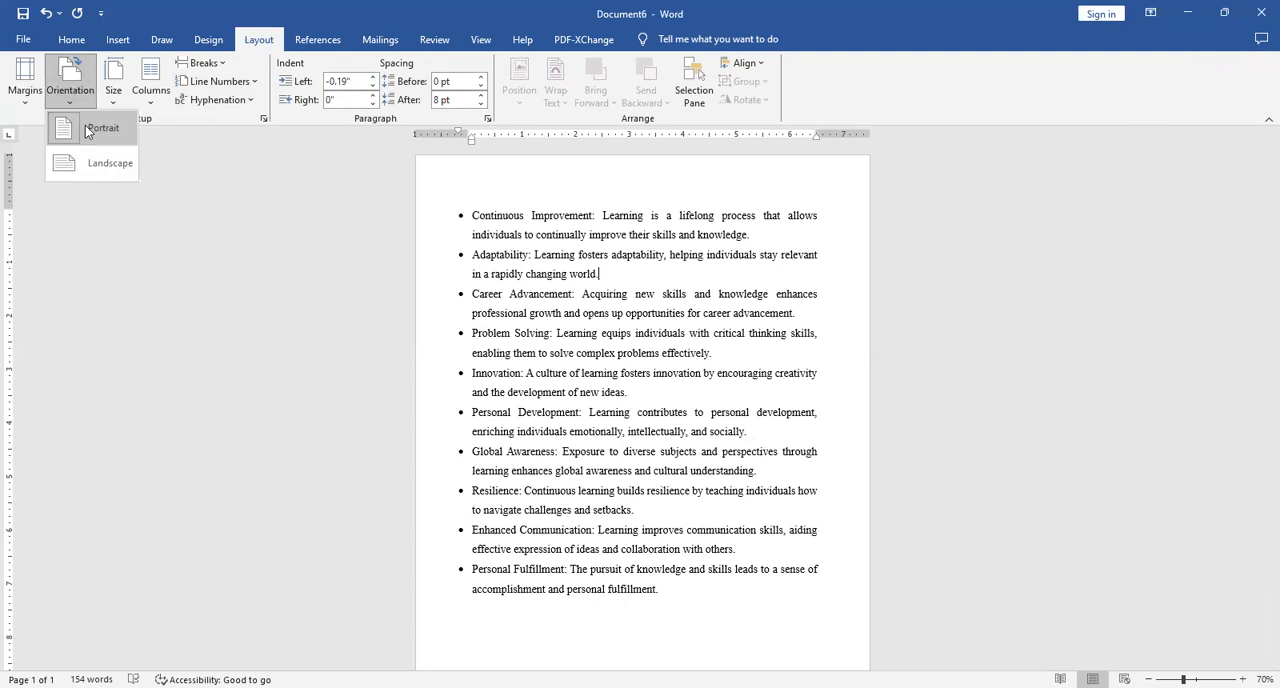
mouse_move(164, 148)
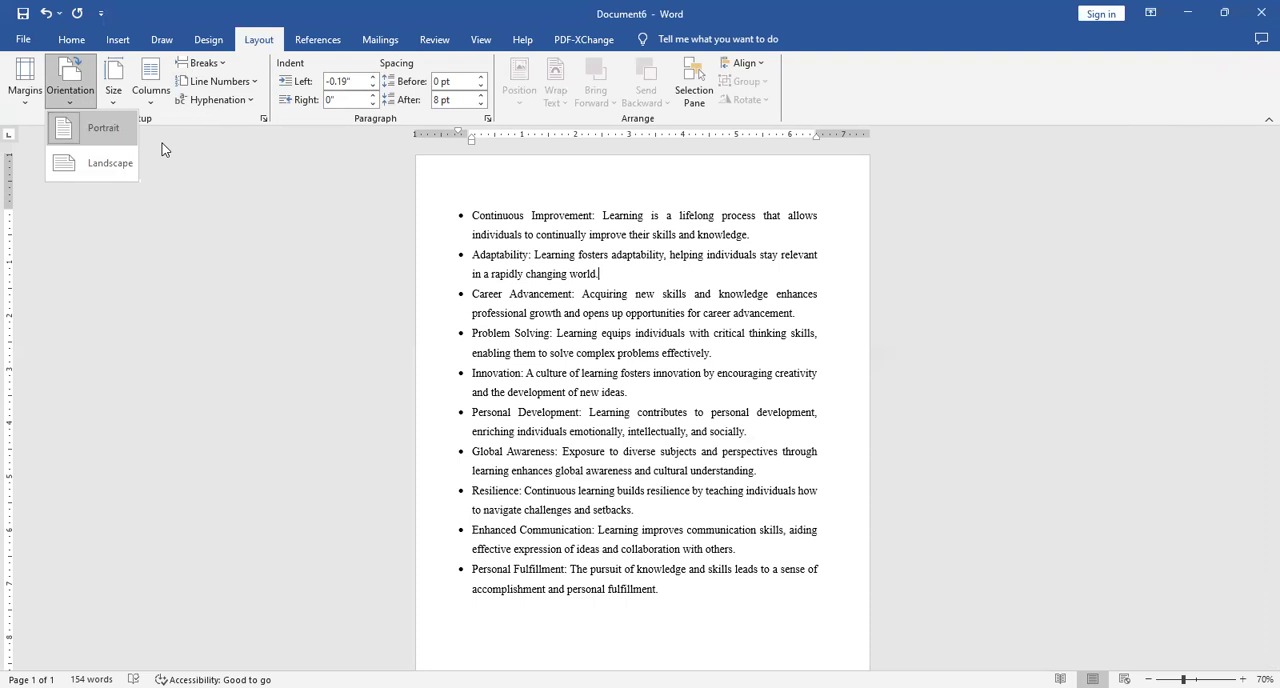
mouse_move(110, 164)
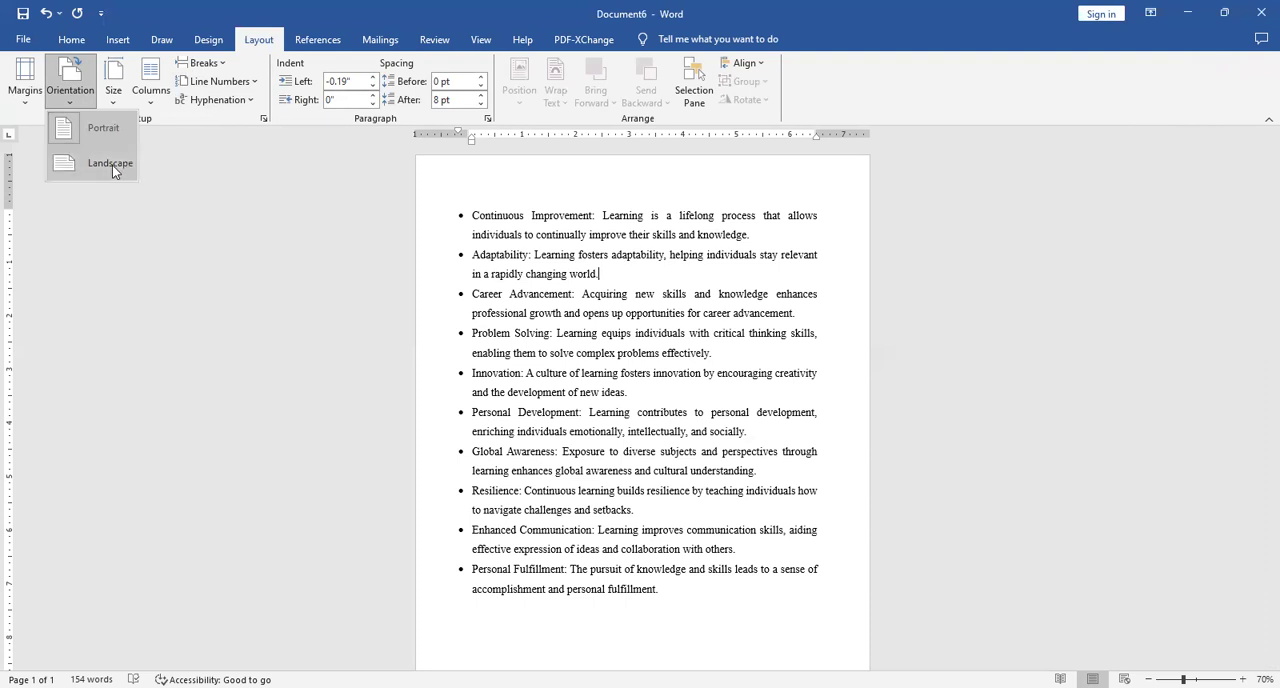
click(110, 164)
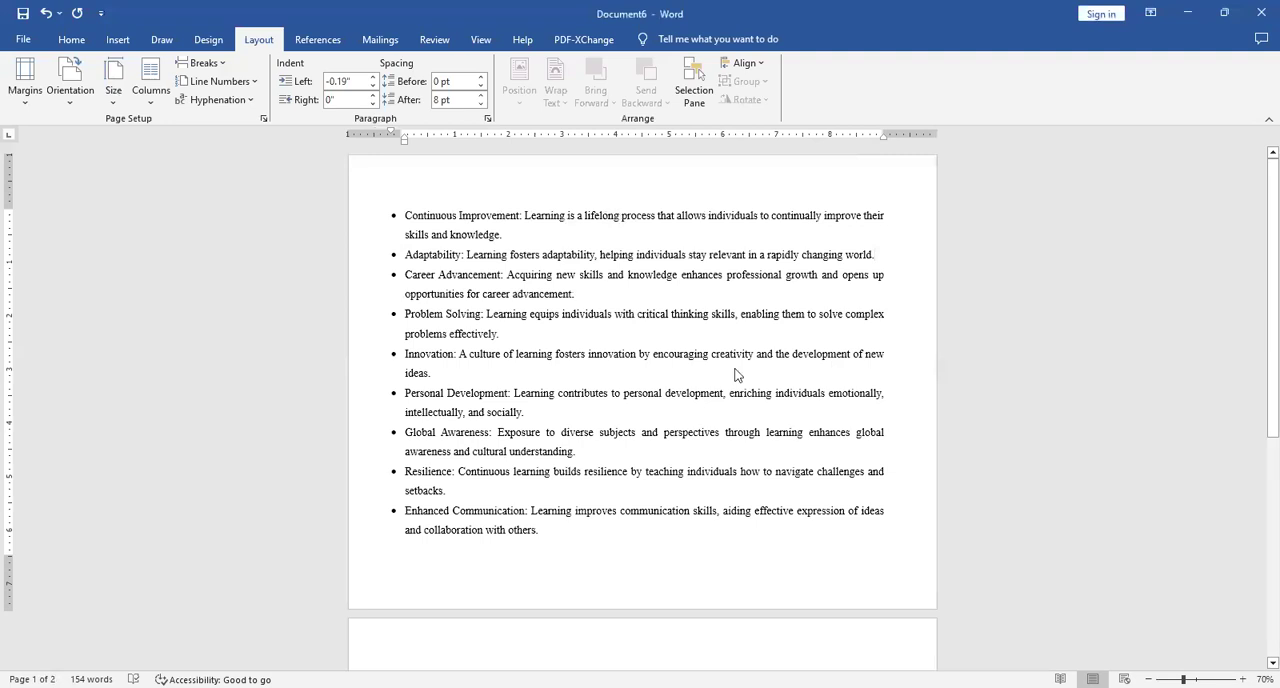
mouse_move(400, 204)
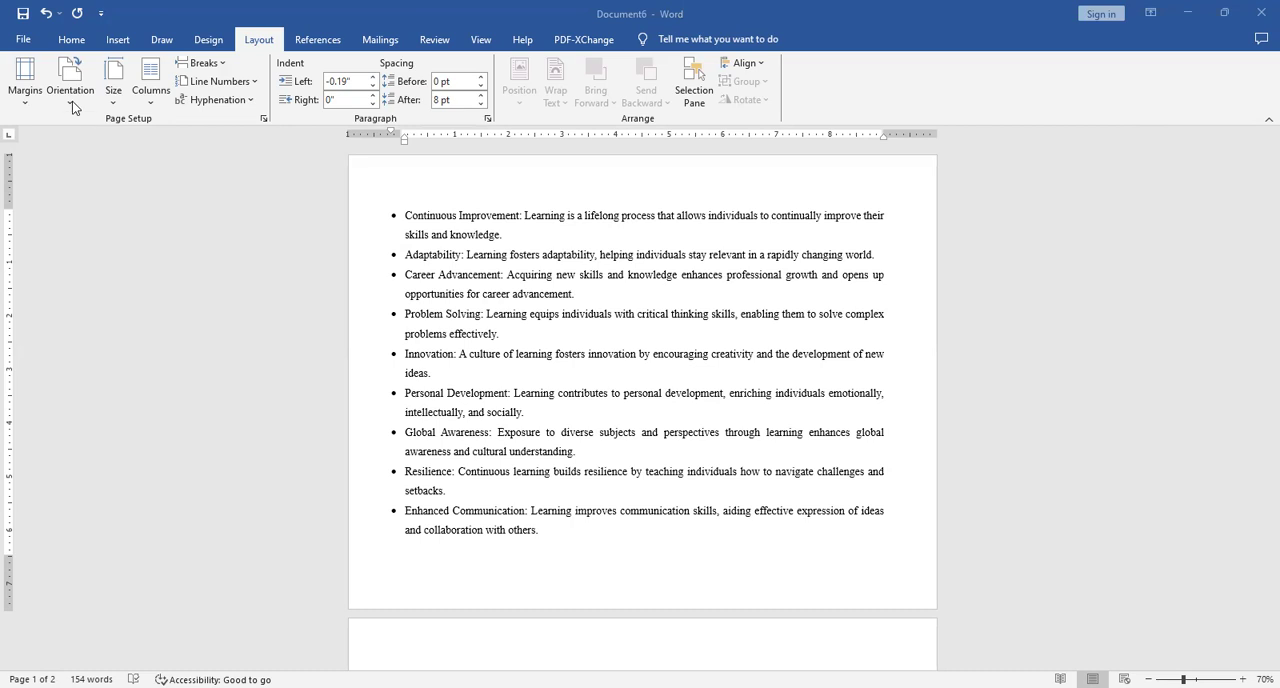
Reopen the Orientation choices while the document remains landscape
click(70, 82)
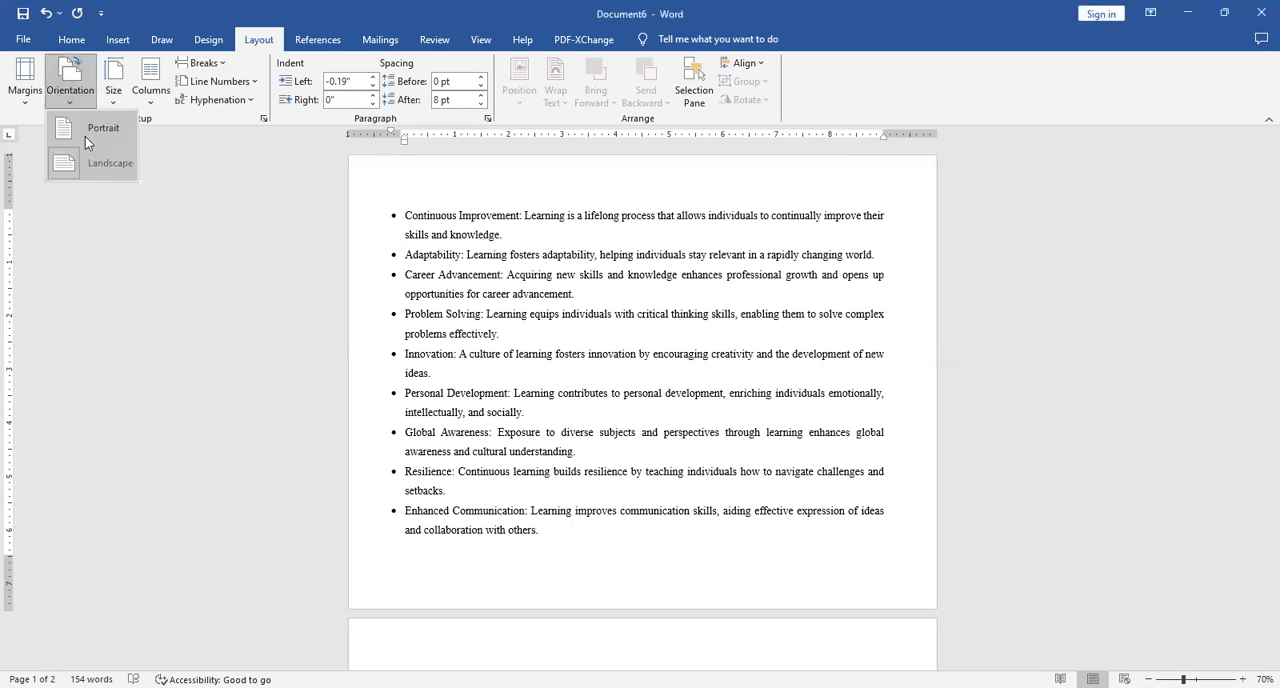